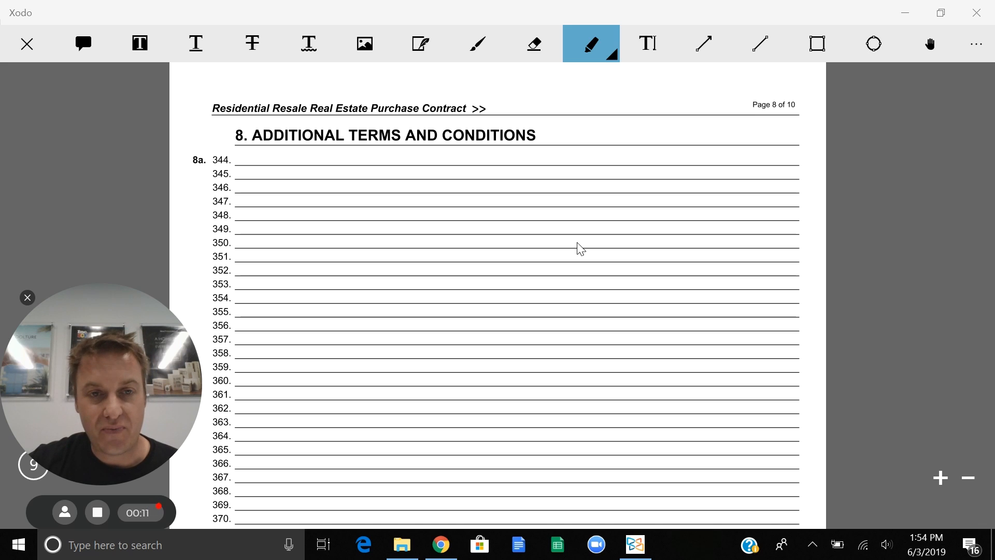
# Scroll the contract down to the section 8 clauses 8f–8n
pyautogui.scroll(-3)
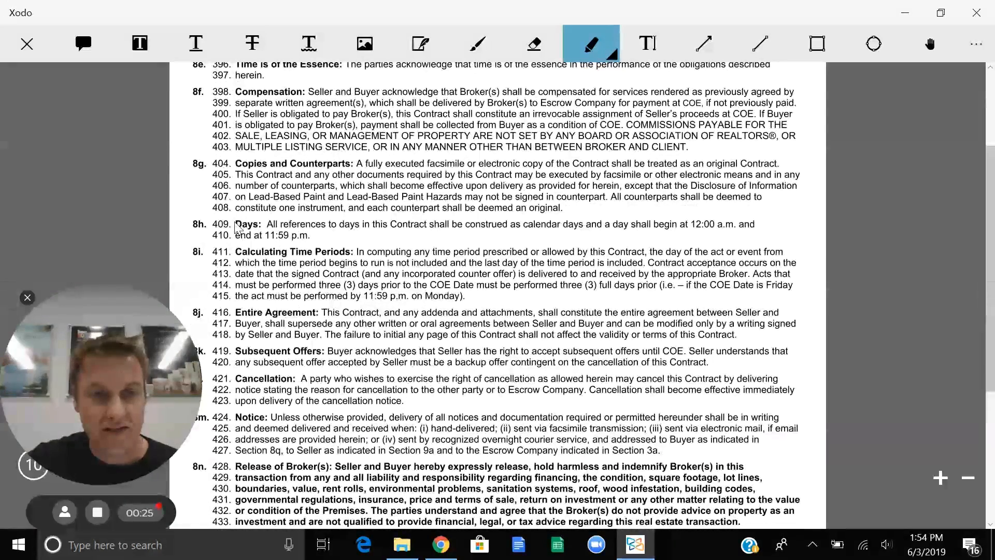
# Highlight the 8h Days clause on lines 409–410 in yellow
pyautogui.moveTo(236, 224); pyautogui.dragTo(462, 224)
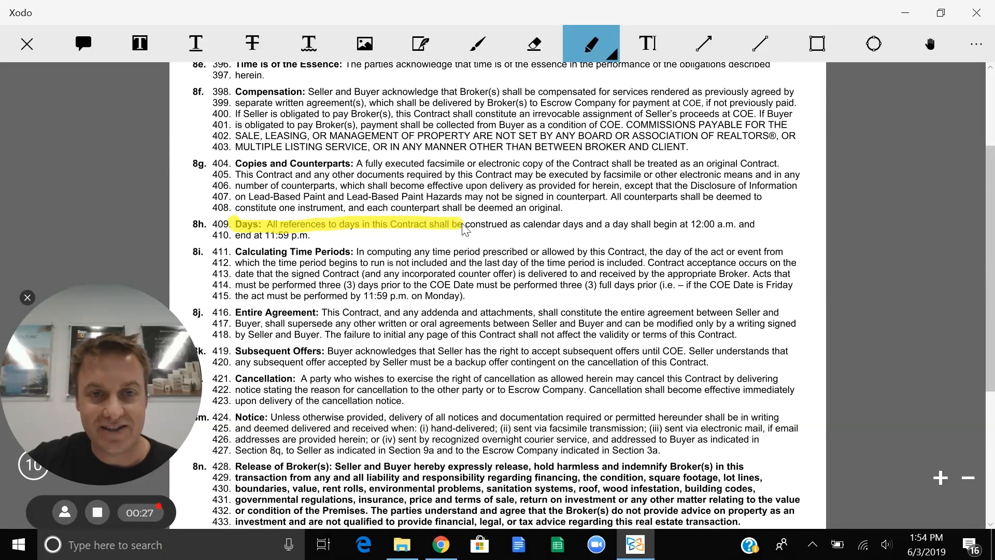
pyautogui.moveTo(463, 224); pyautogui.dragTo(616, 224)
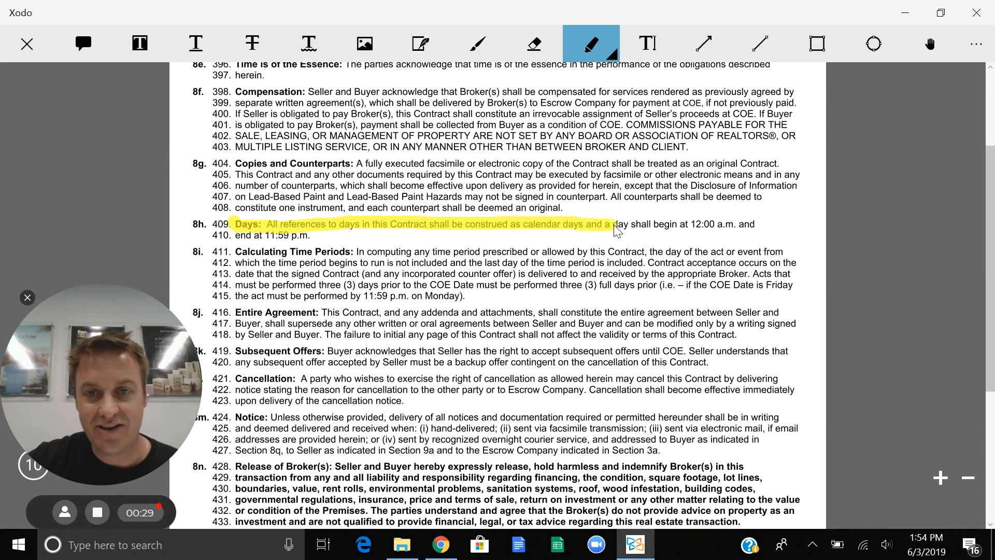
pyautogui.moveTo(612, 229); pyautogui.dragTo(711, 229)
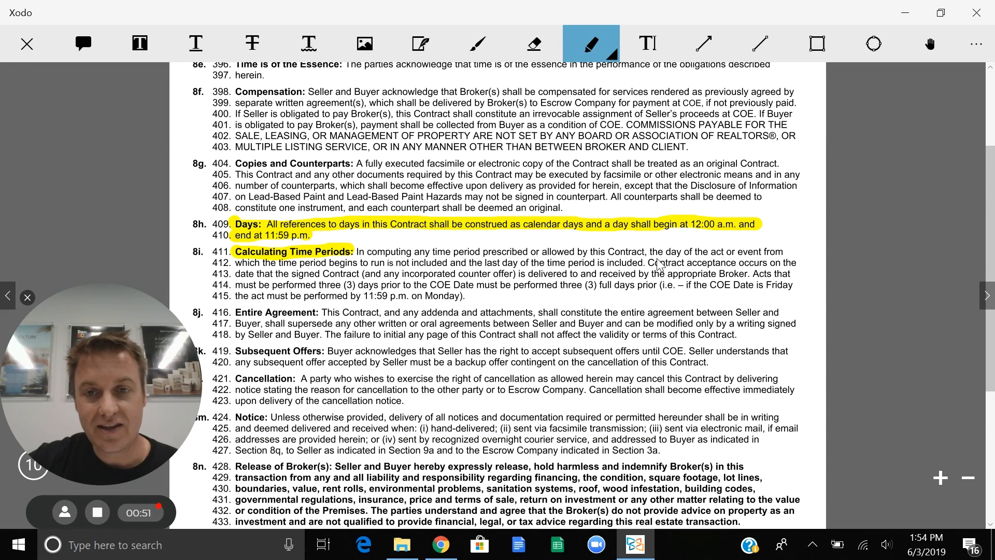
# Highlight the 8i sentence 'Contract acceptance occurs…appropriate Broker' across lines 412–413
pyautogui.moveTo(646, 263); pyautogui.dragTo(784, 263)
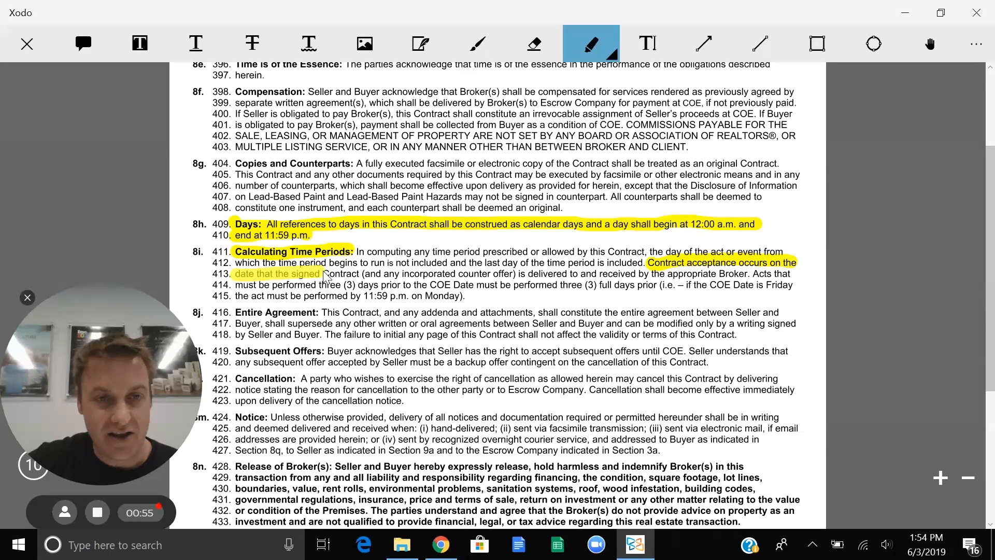
pyautogui.moveTo(324, 274); pyautogui.dragTo(444, 273)
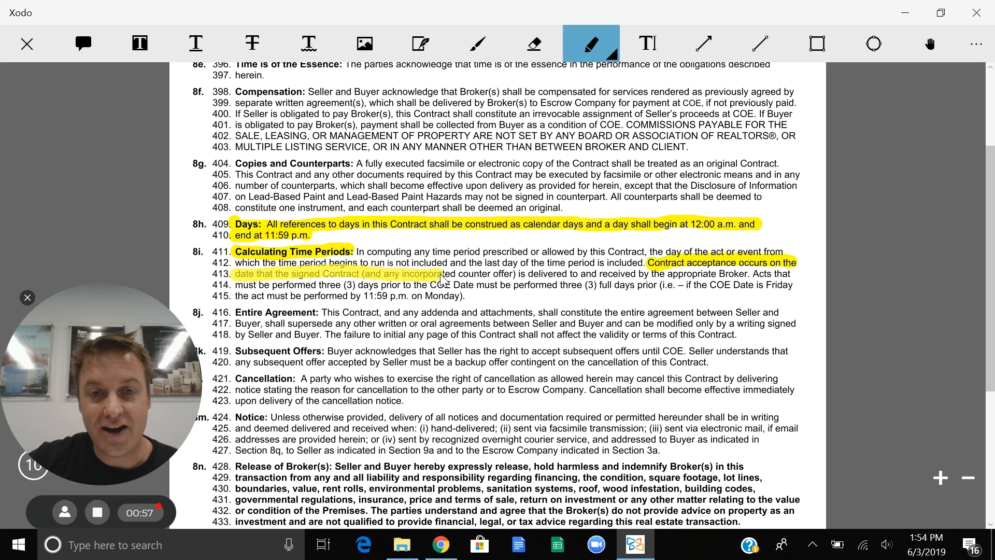
pyautogui.moveTo(440, 274); pyautogui.dragTo(538, 277)
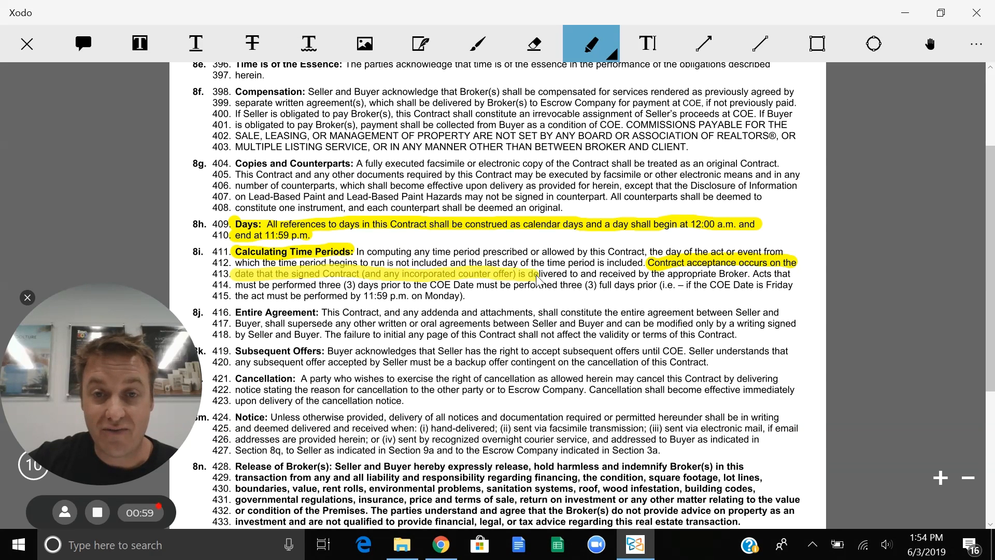
pyautogui.moveTo(538, 274); pyautogui.dragTo(718, 273)
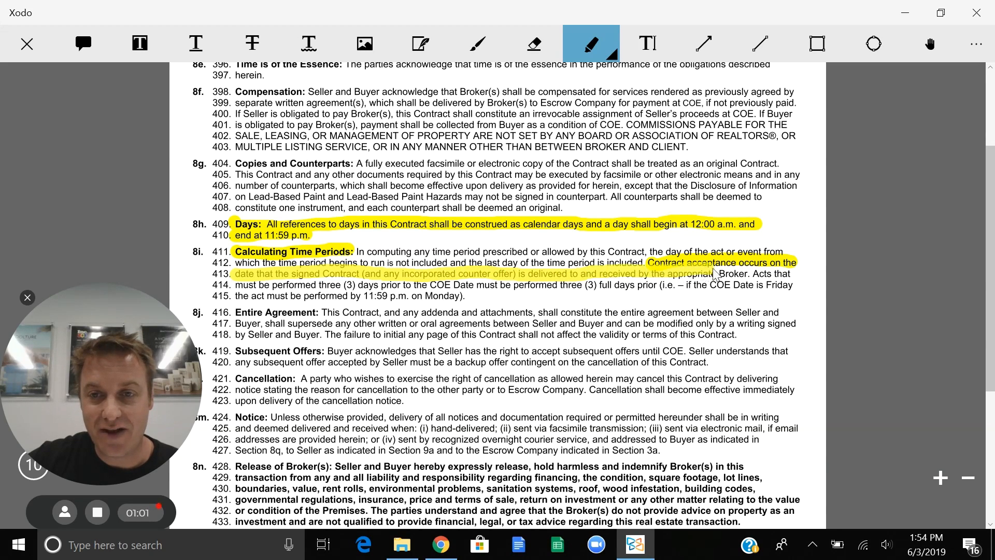
pyautogui.moveTo(235, 274); pyautogui.dragTo(746, 274)
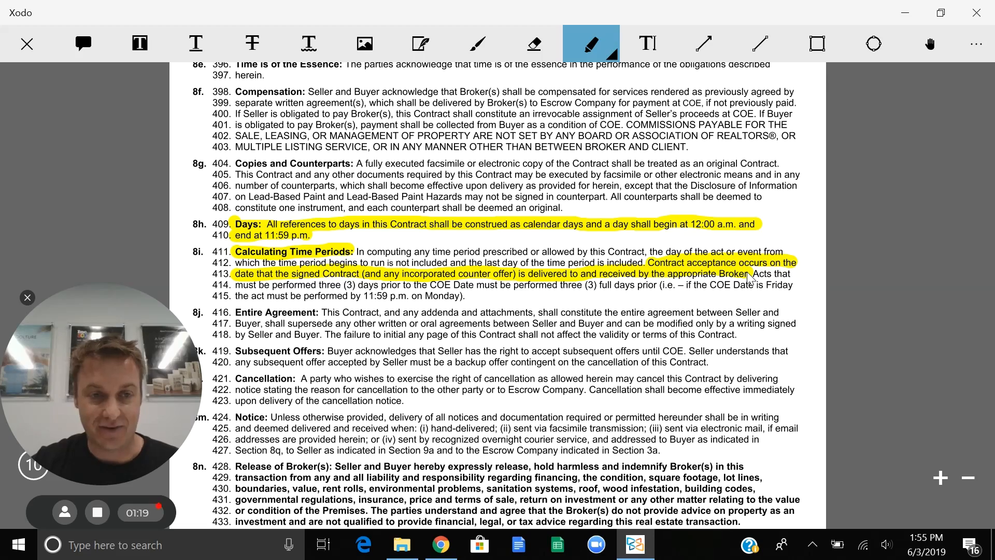
# Scroll down to clause 8o Terms of Acceptance on page 9
pyautogui.scroll(-3)
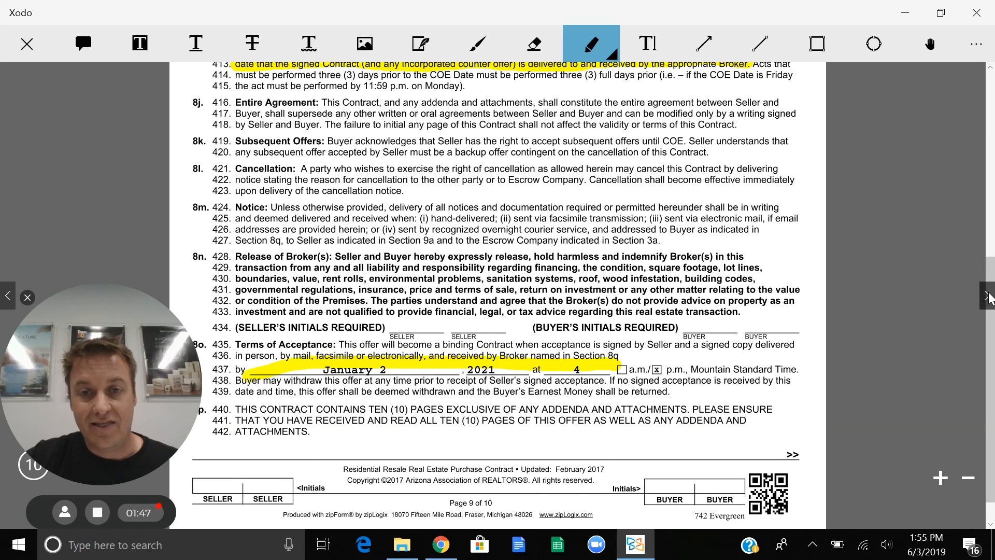
# Go to page 10 and stroke yellow across the Broker on behalf of Buyer block
pyautogui.click(987, 297)
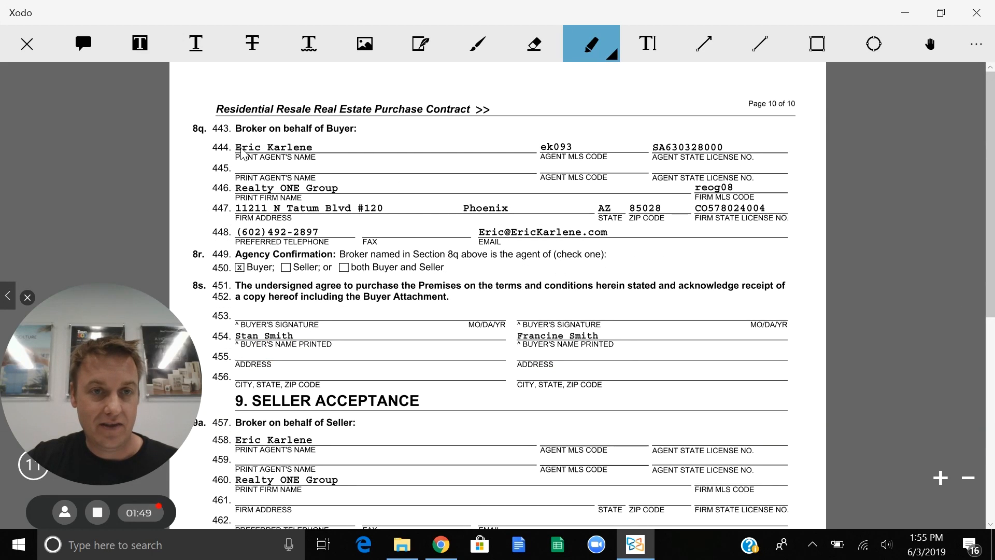
pyautogui.moveTo(240, 134); pyautogui.dragTo(557, 229)
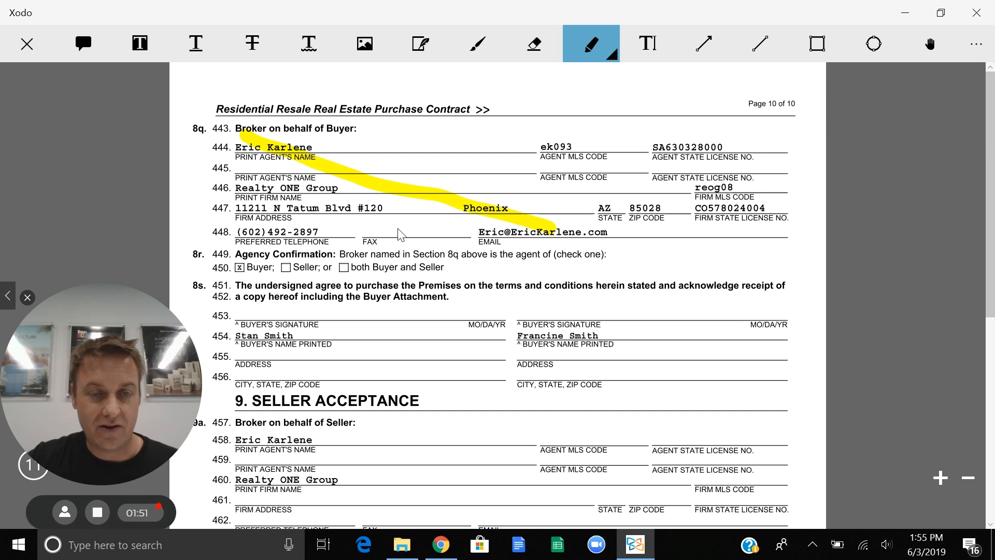
pyautogui.moveTo(426, 246)
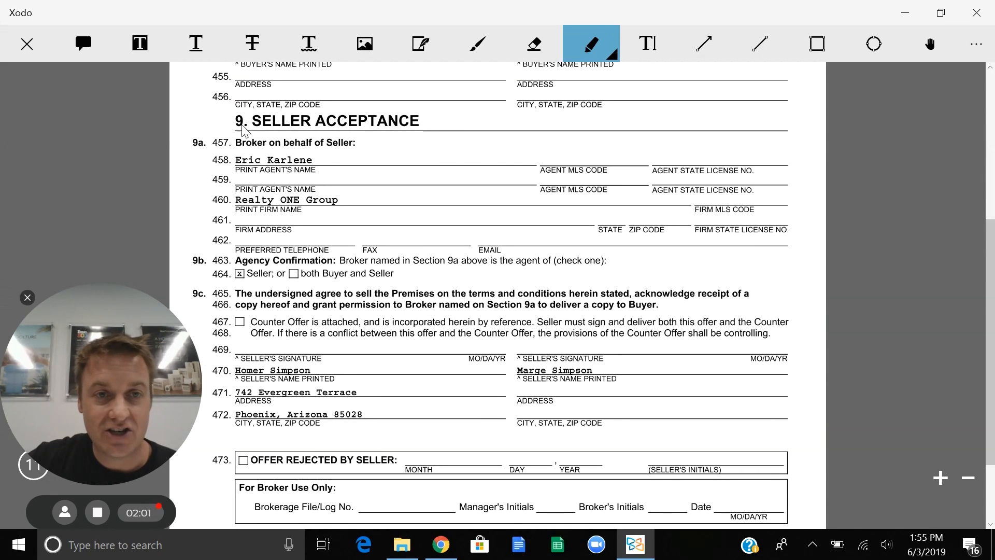
# Highlight the '9. SELLER ACCEPTANCE' heading in yellow
pyautogui.moveTo(240, 121); pyautogui.dragTo(438, 121)
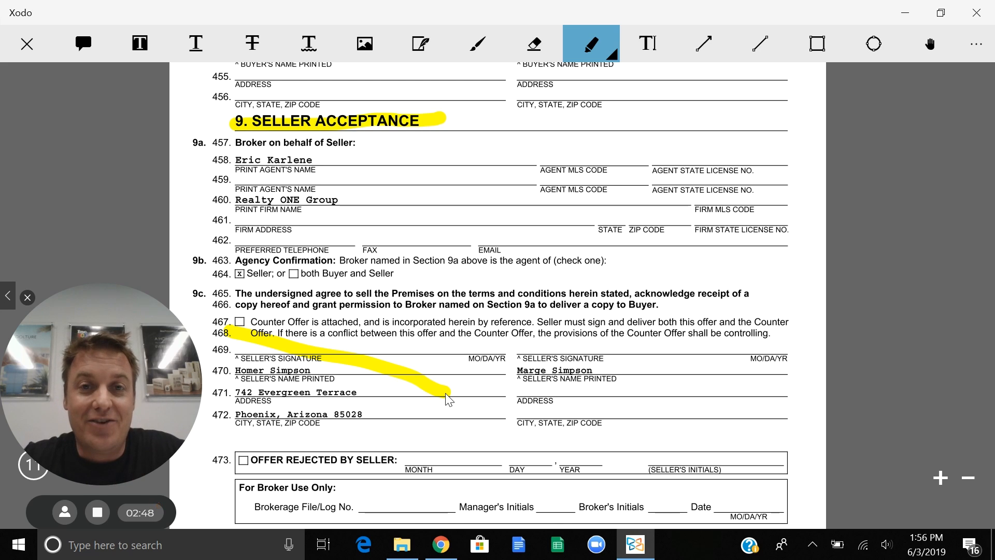
pyautogui.moveTo(433, 371)
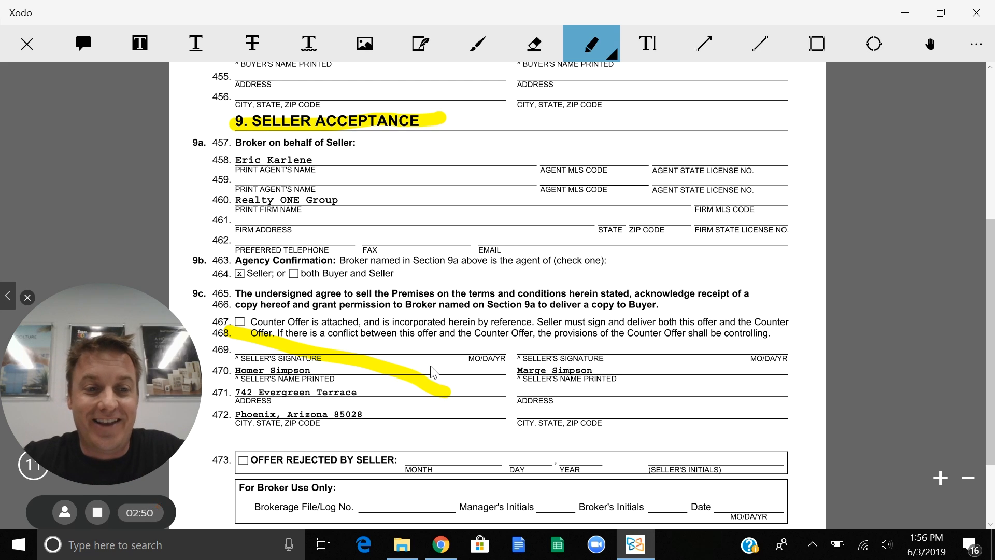